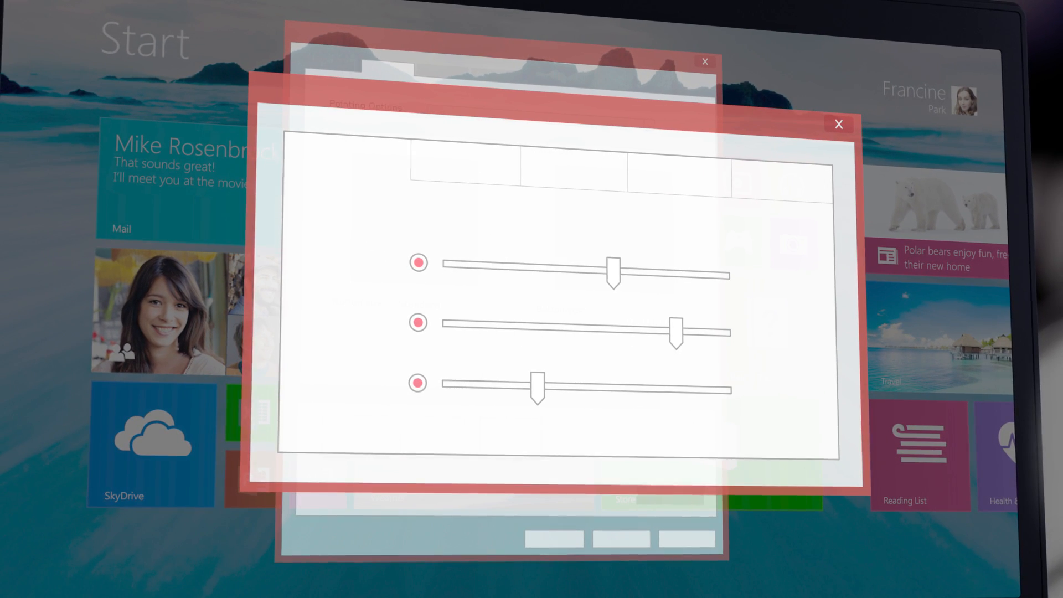
Step: Bring up the page with the Pointing Options dropdown, currently Use TrackPoint with Standard button size
click(838, 125)
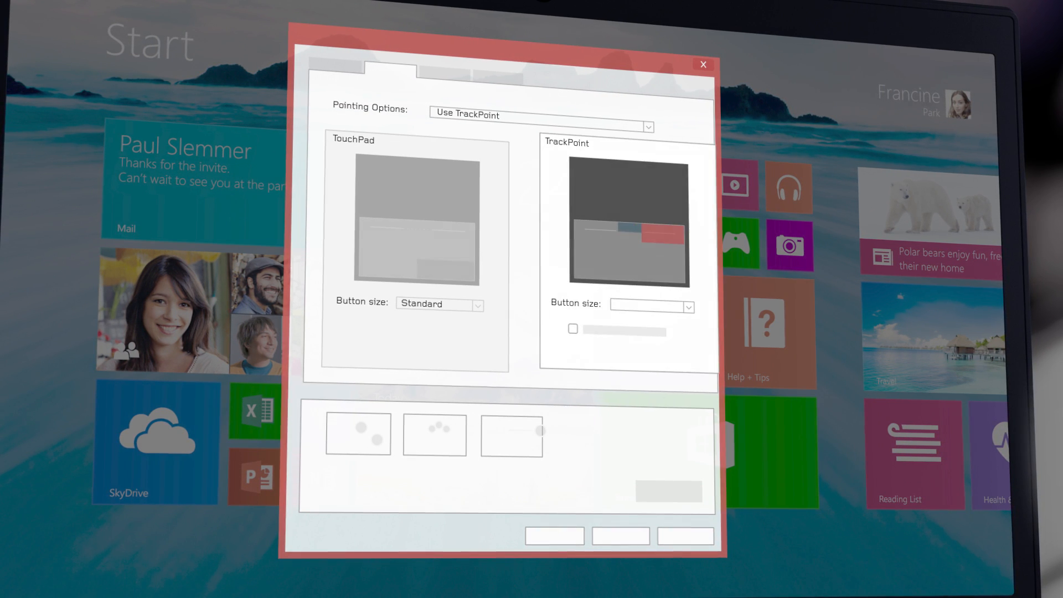
Step: Set Pointing Options to Use TouchPad and the TouchPad button size to Large
click(536, 114)
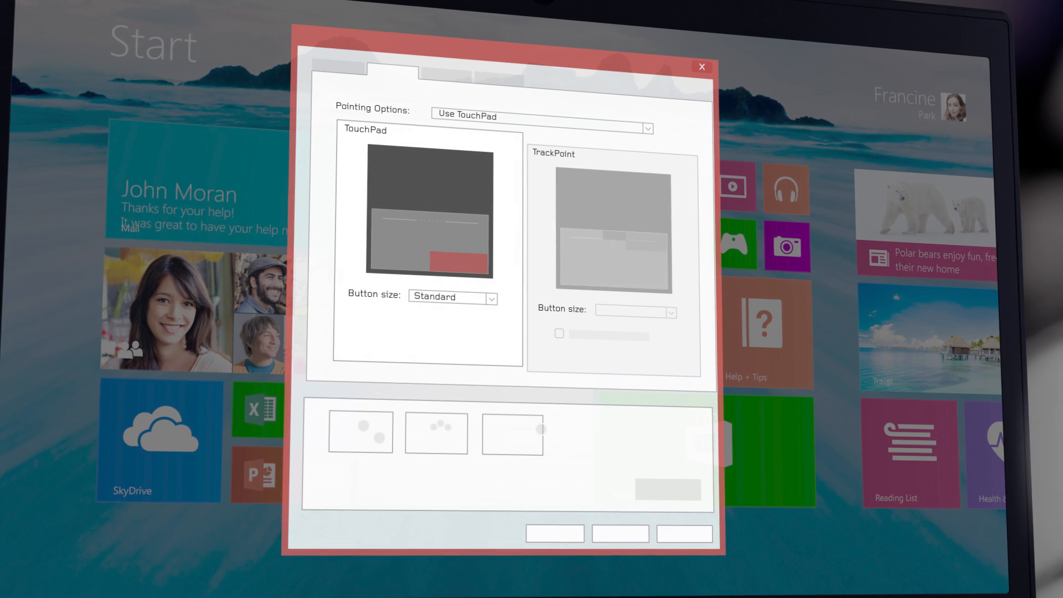
click(451, 297)
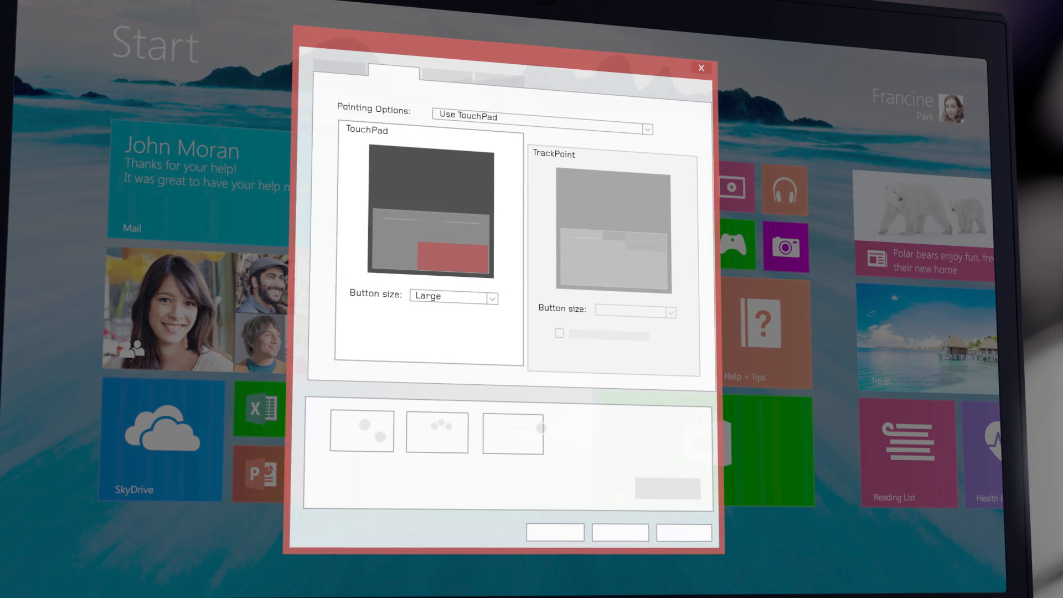